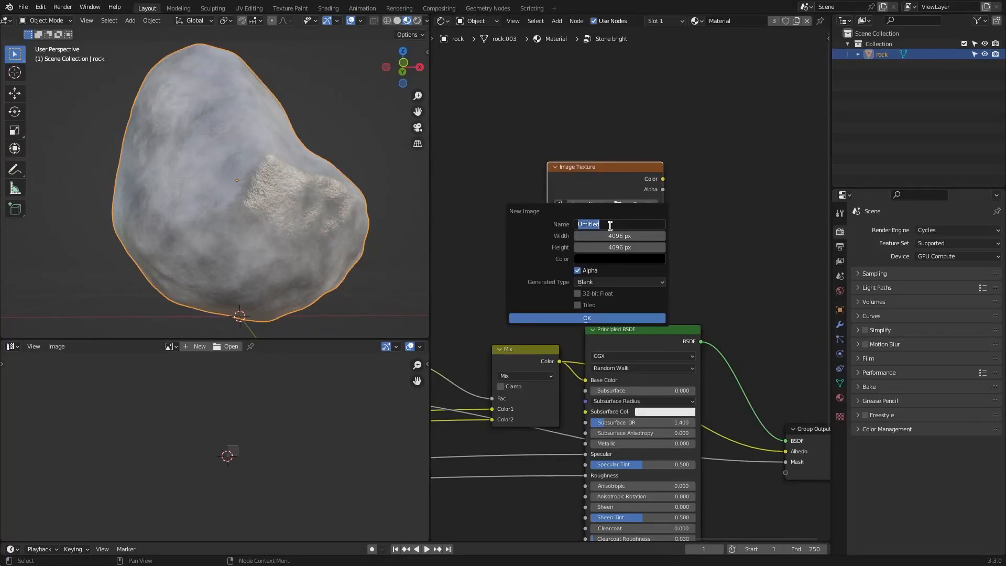
Create a blank 'Baking' image, set Bake Type to Diffuse, and start the bake
click(587, 318)
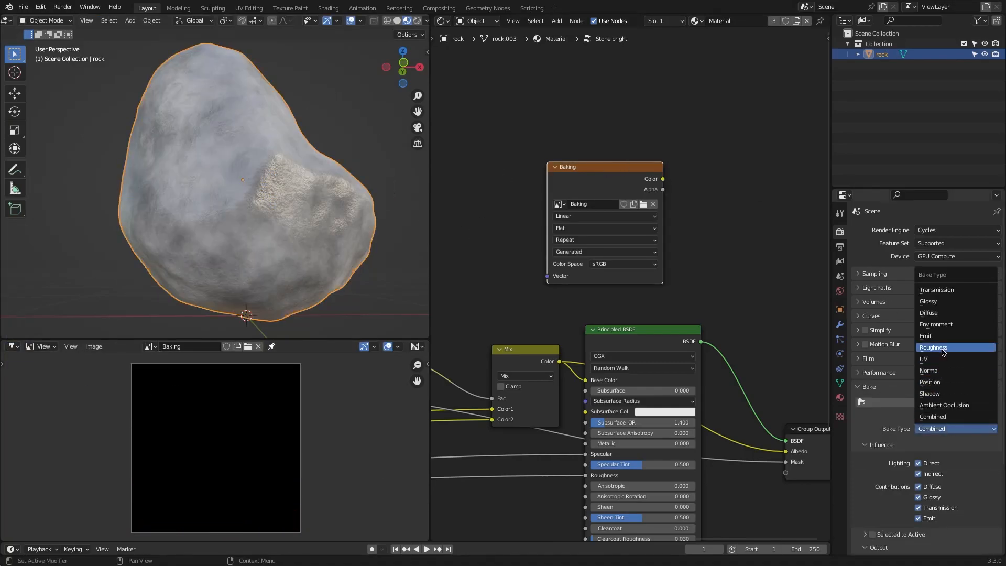
click(928, 312)
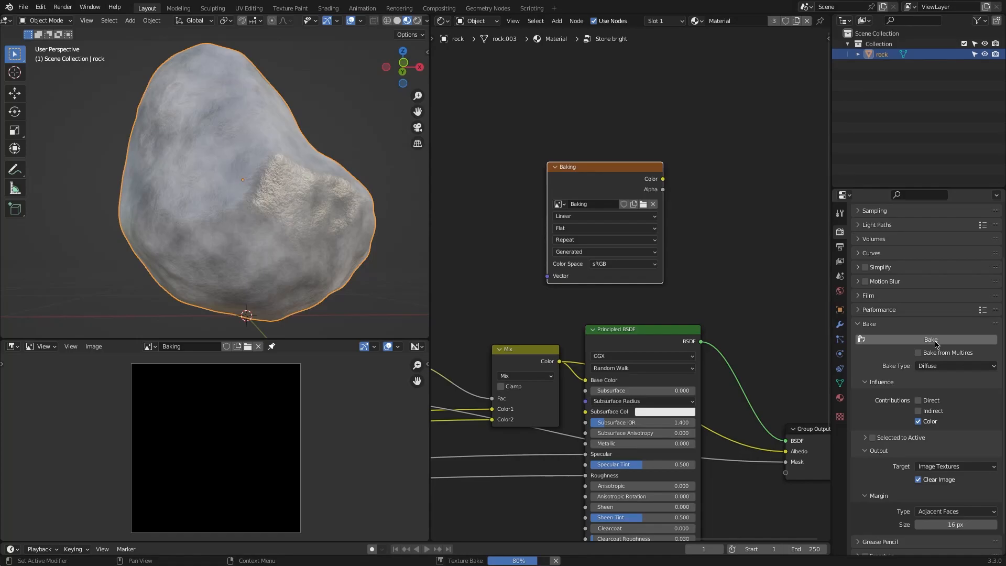
click(930, 339)
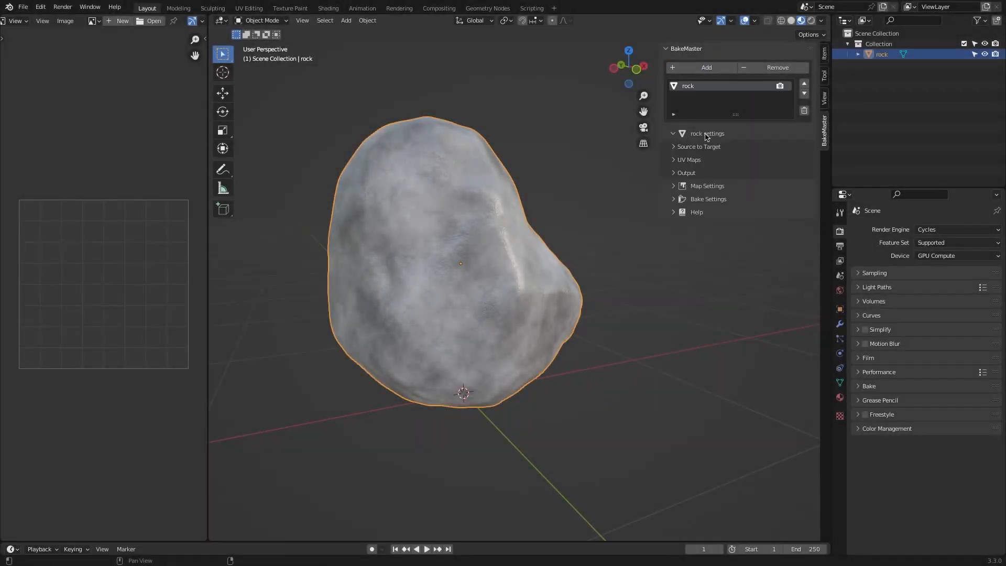
Collapse the rock's general settings and add a bake map in BakeMaster
click(733, 167)
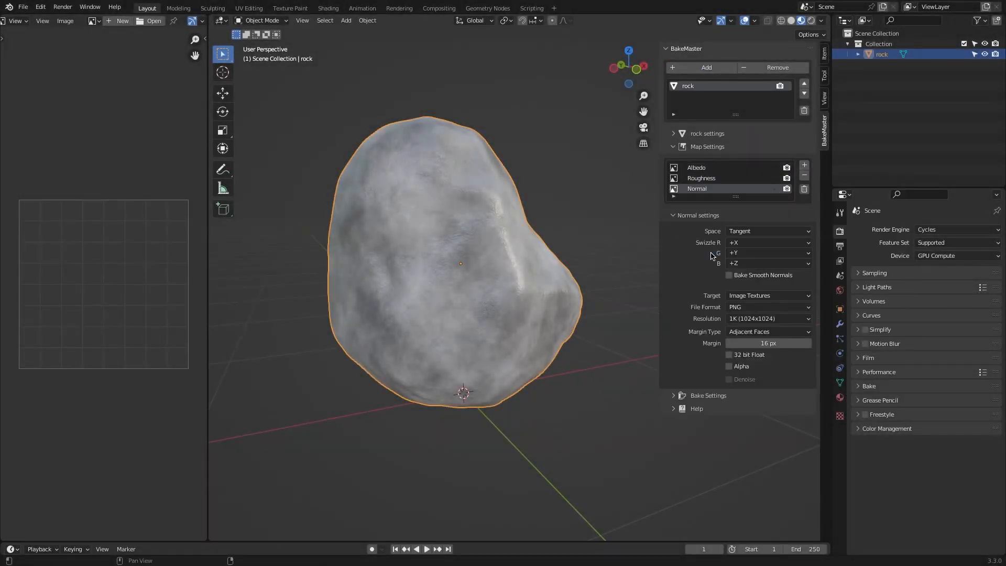
click(804, 165)
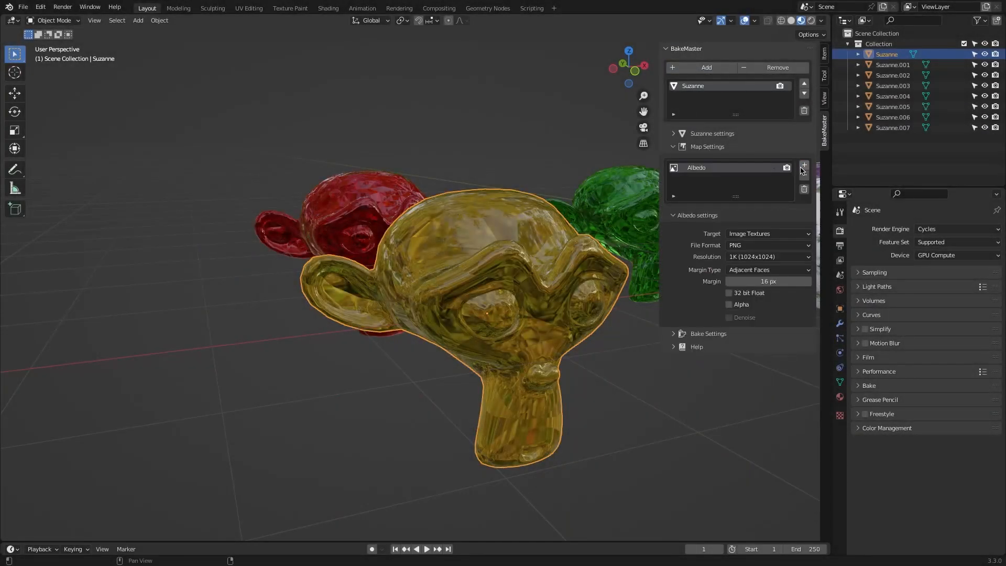
Add another map to the Suzanne bake list and run Bake All on every listed Suzanne
click(804, 164)
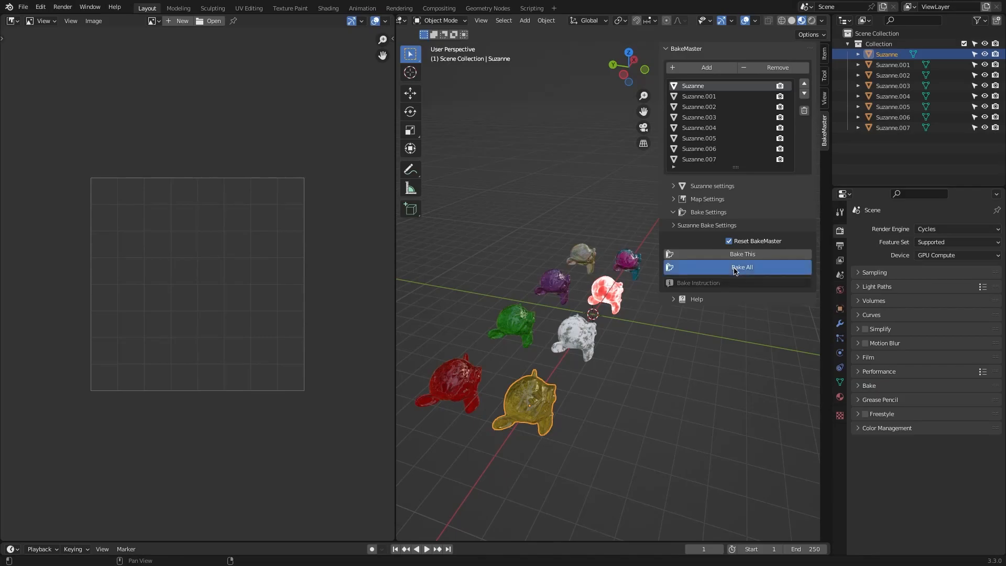
click(742, 266)
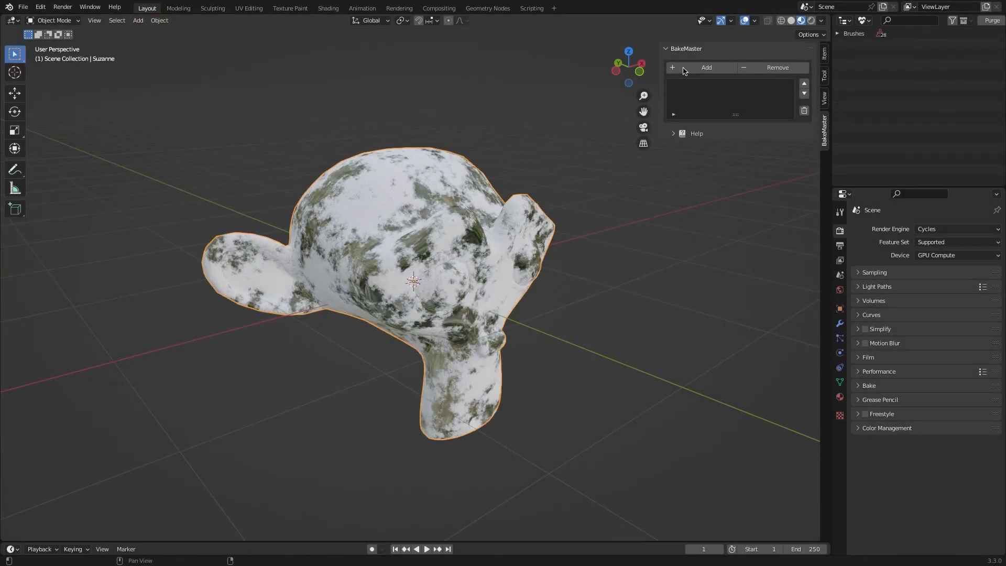
Add Suzanne to the bake list, browse map types, and enable material creation from baked maps
click(699, 67)
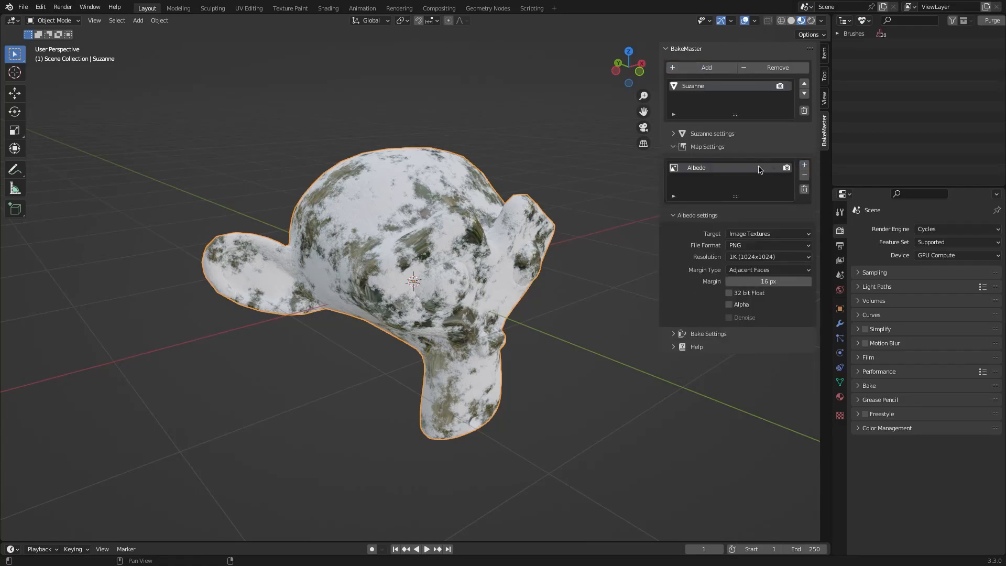
click(731, 168)
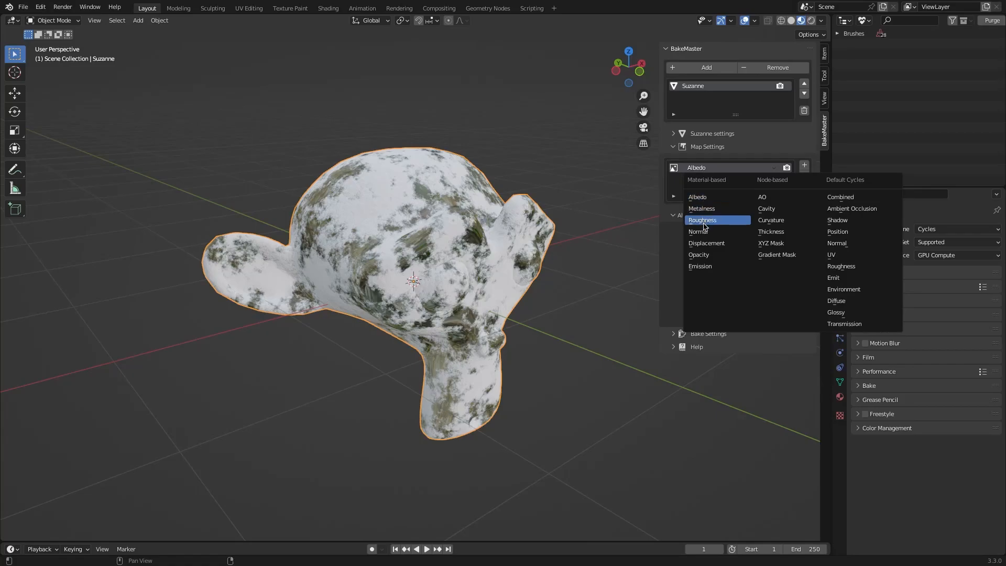
mouse_move(771, 220)
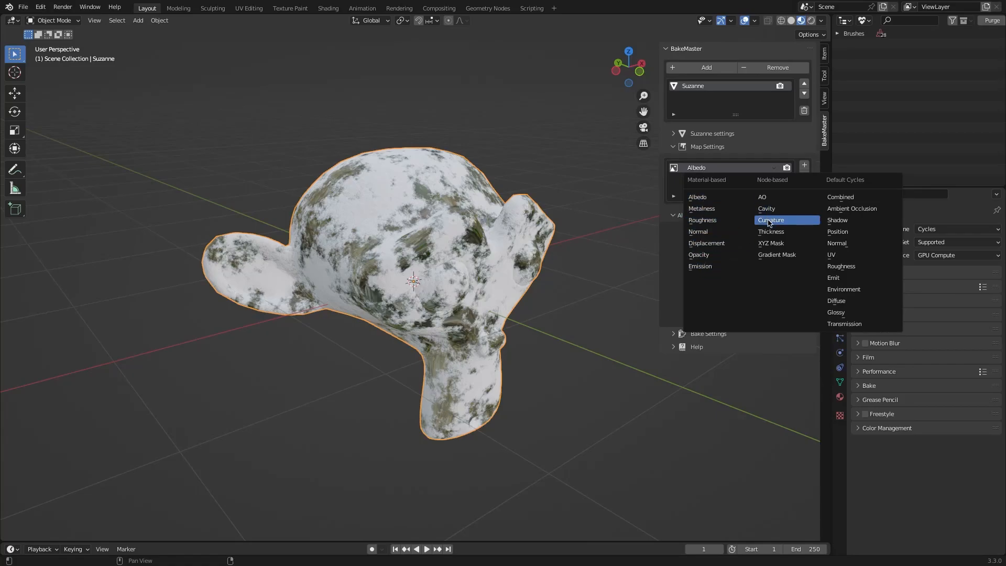
mouse_move(852, 209)
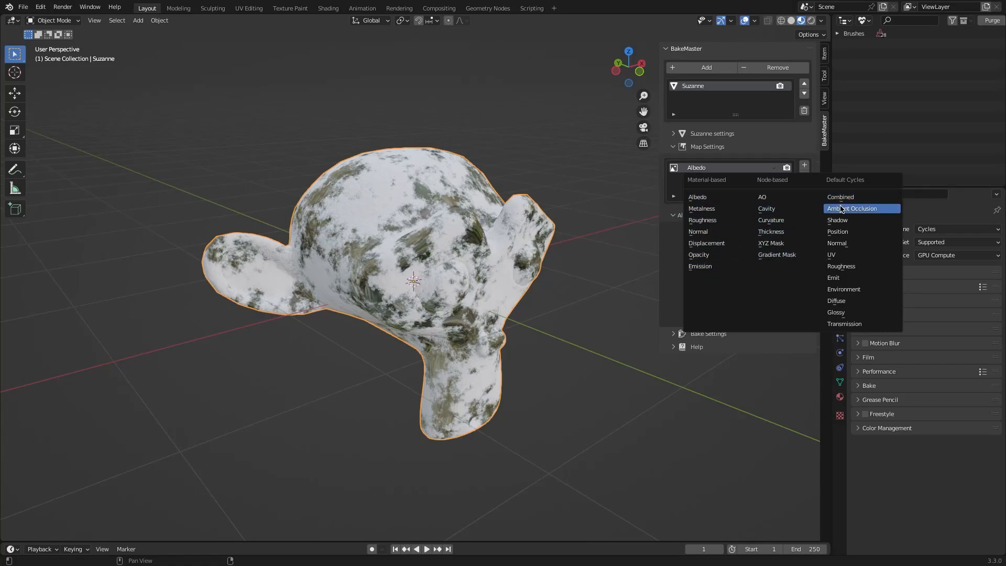
mouse_move(843, 289)
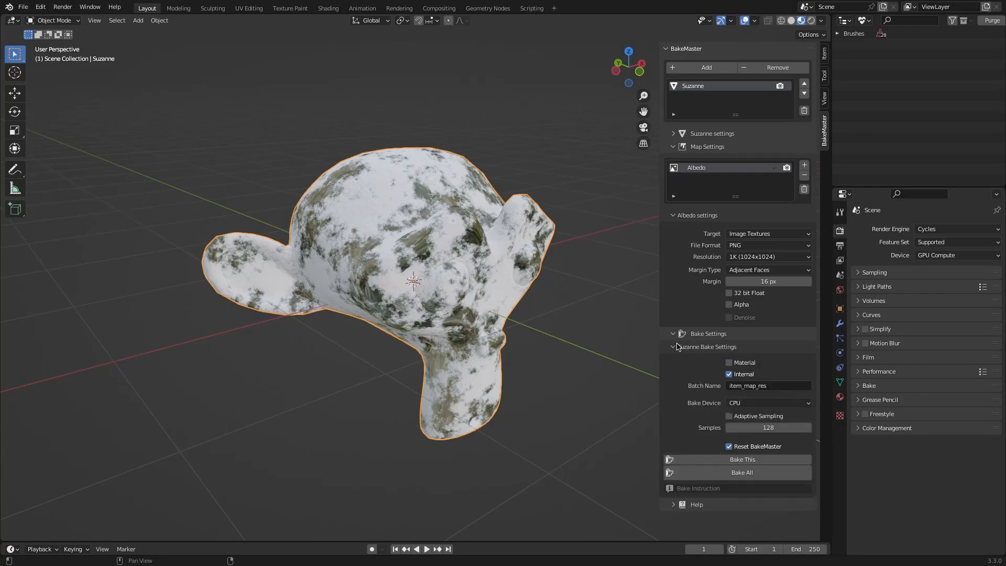
mouse_move(738, 366)
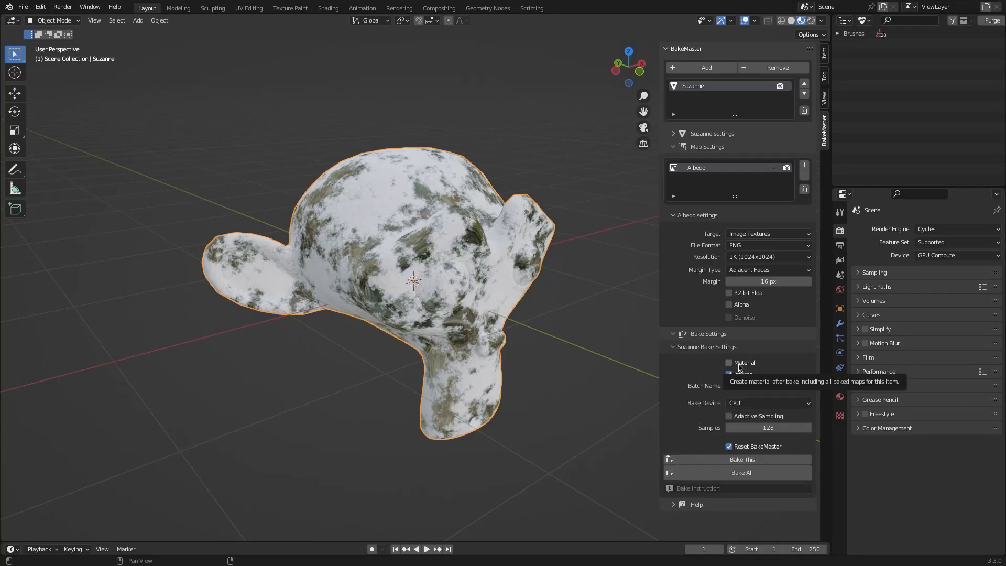
click(728, 363)
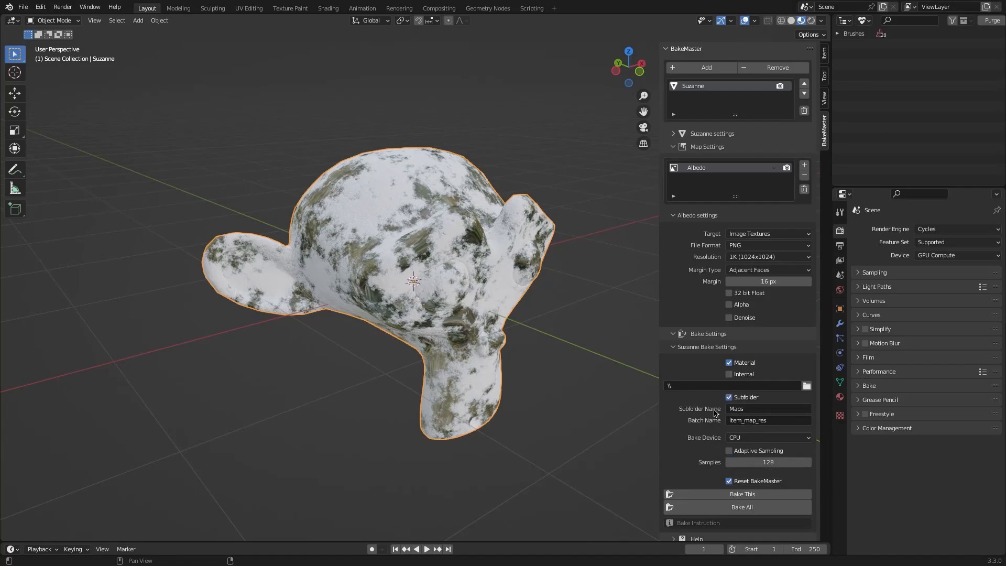
mouse_move(718, 412)
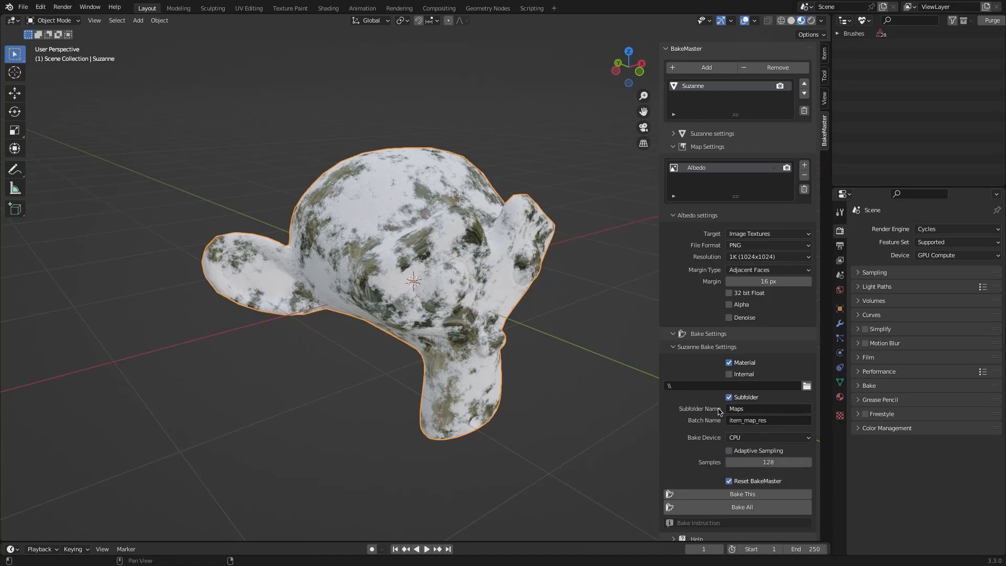
mouse_move(757, 426)
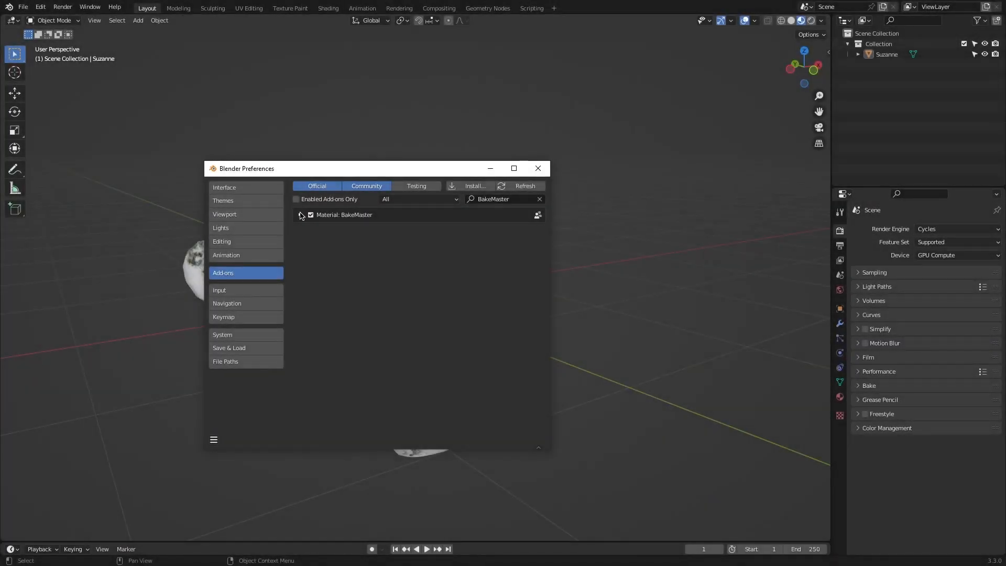
Dismiss Preferences and select Suzanne for adding back to the BakeMaster list
click(537, 168)
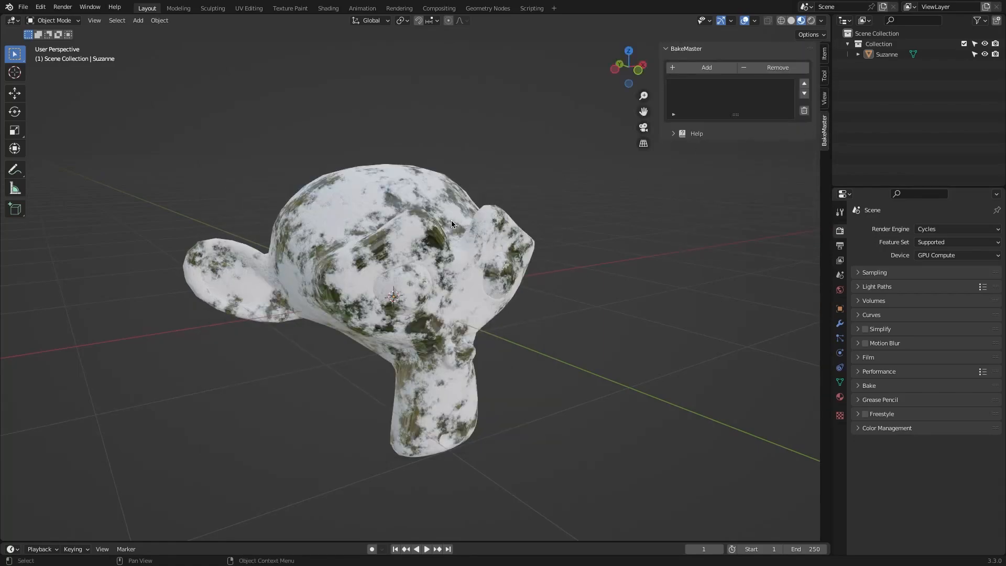
click(706, 67)
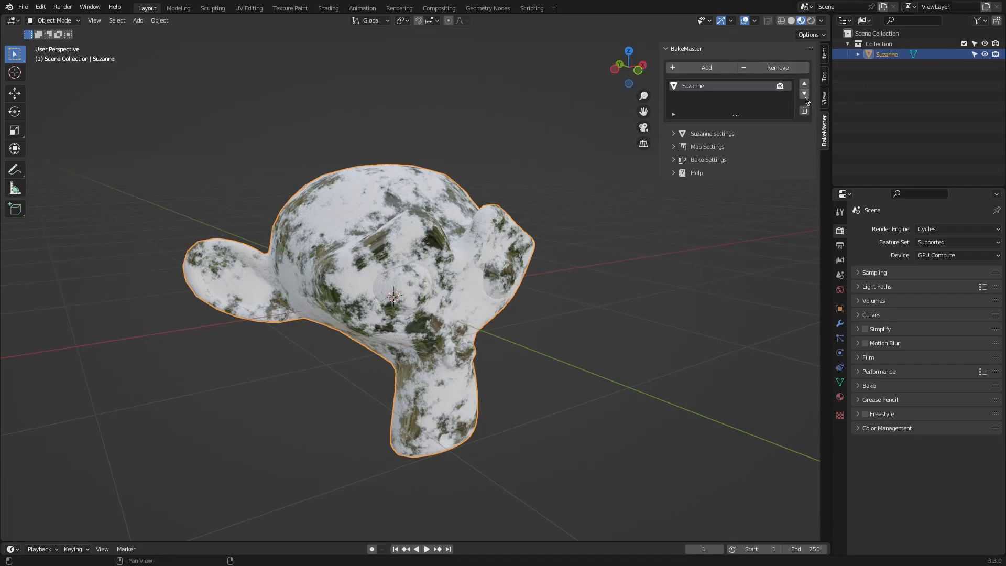
mouse_move(804, 110)
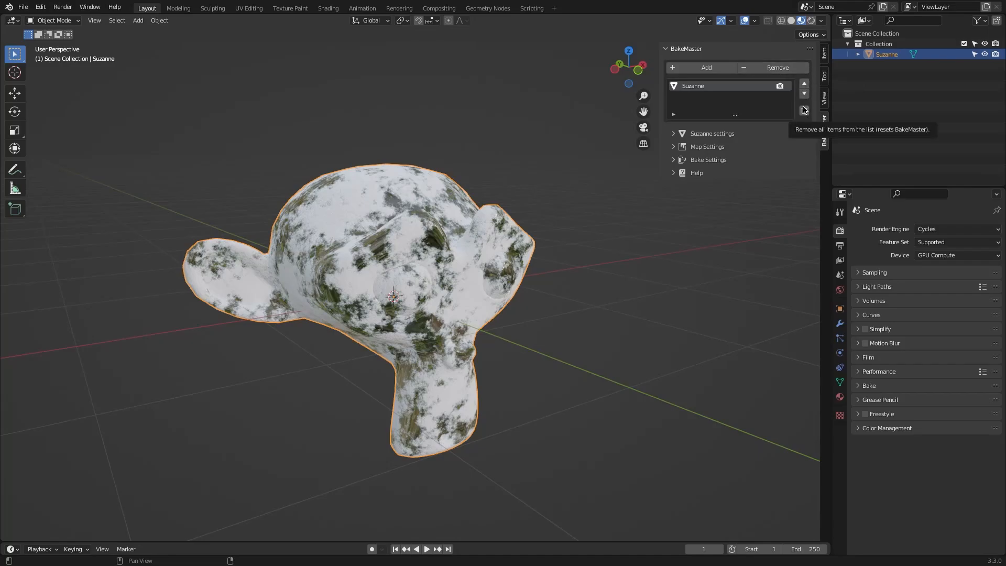
mouse_move(718, 75)
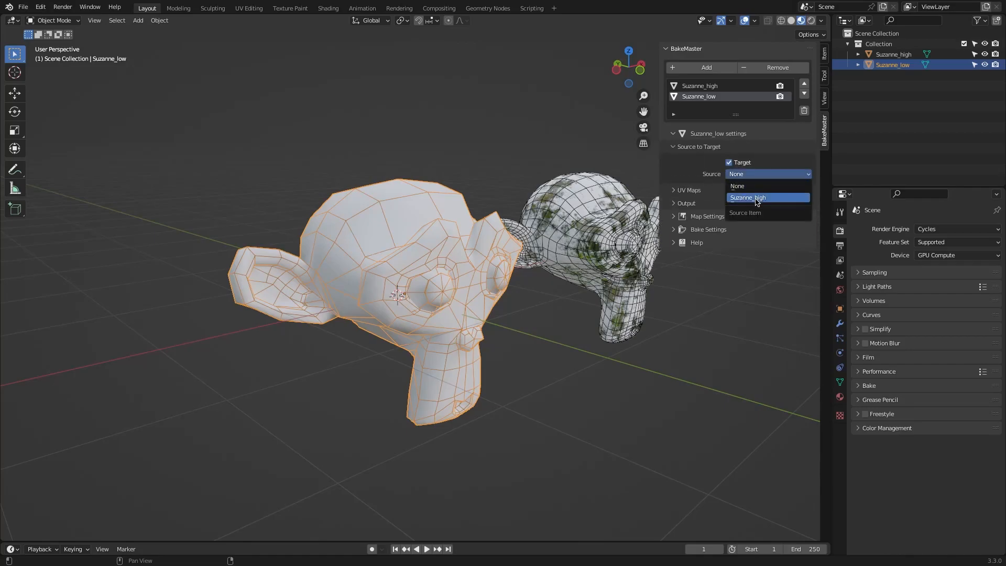
Set Suzanne_high as the bake source and expand the UV Maps and Output subpanels
click(747, 197)
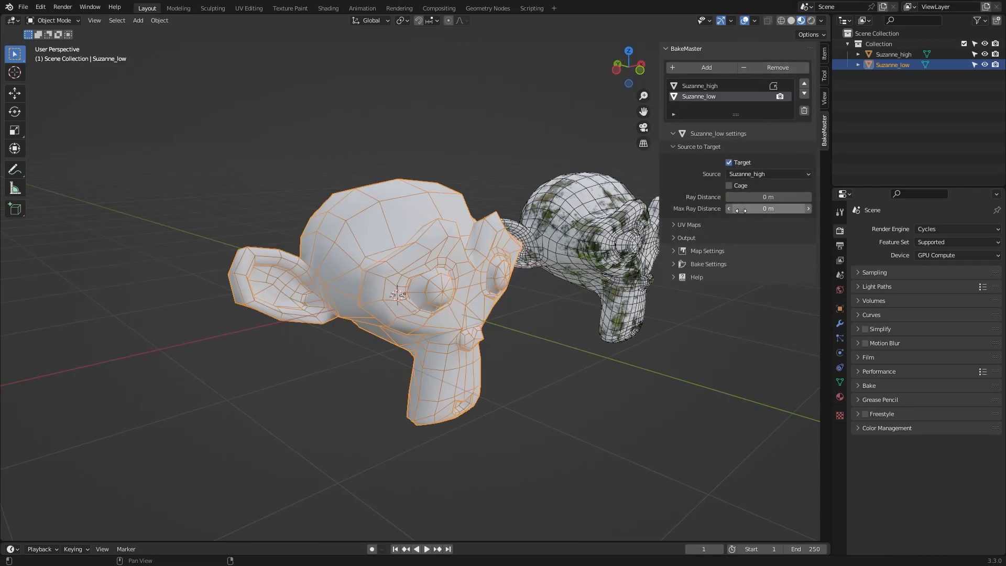
click(685, 225)
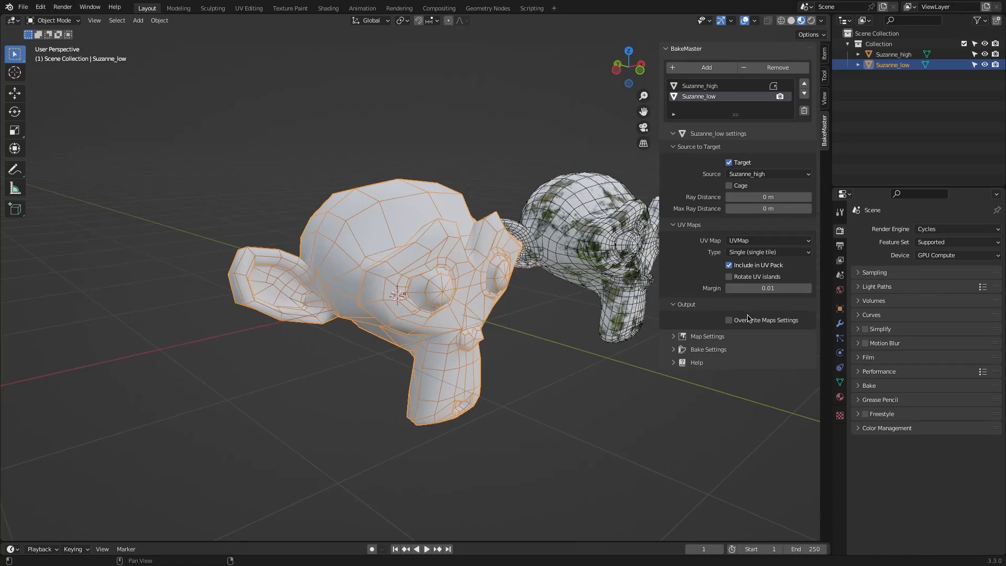
click(728, 320)
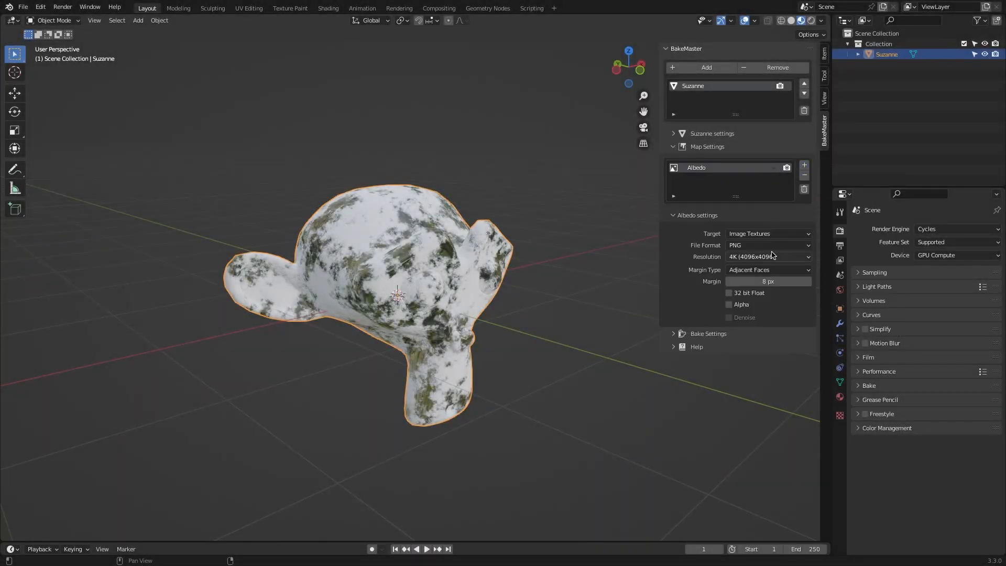
Add XYZ Mask, Emission and other bake maps, enable Bake Smooth Normals, then hide Map Settings
click(767, 256)
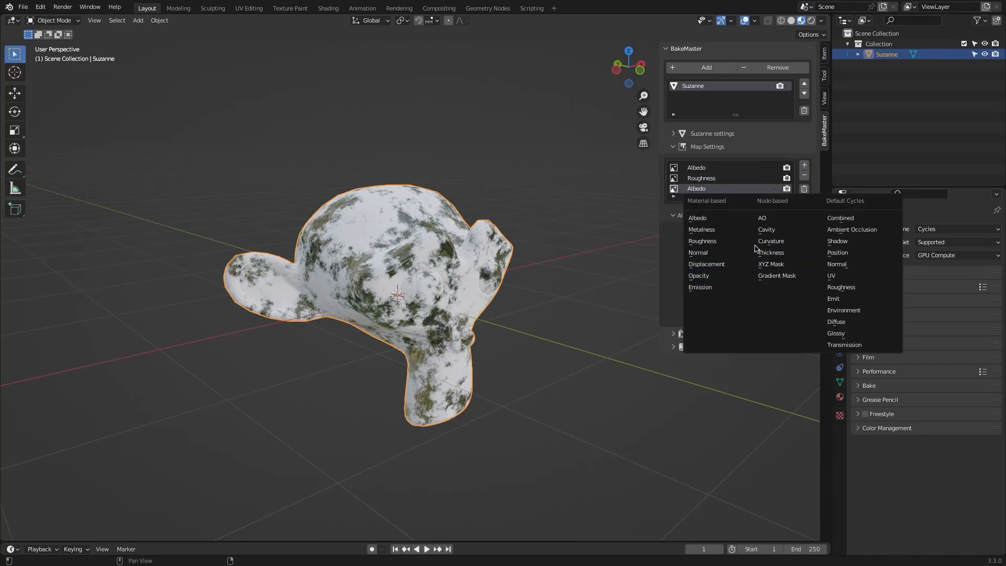
click(770, 264)
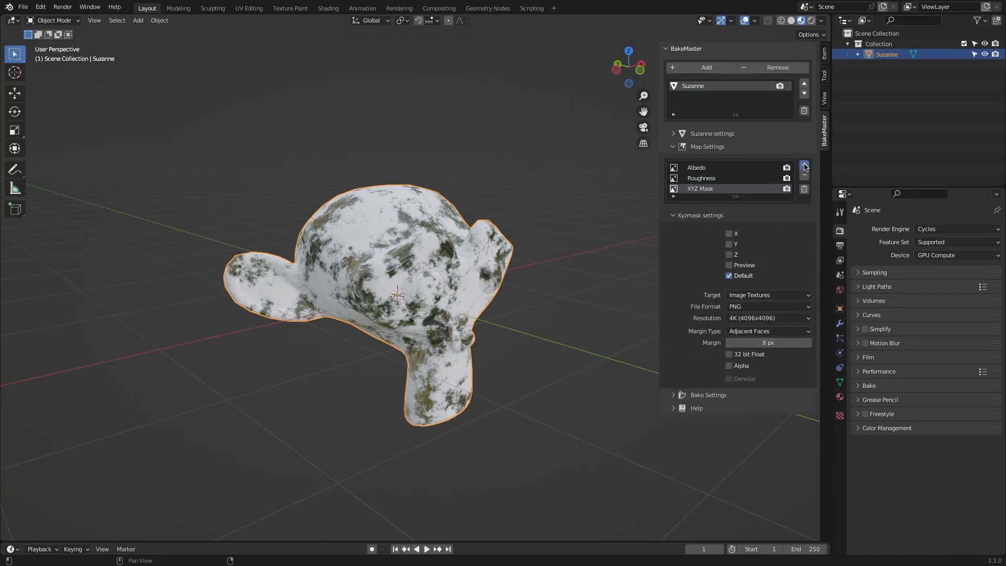
click(804, 165)
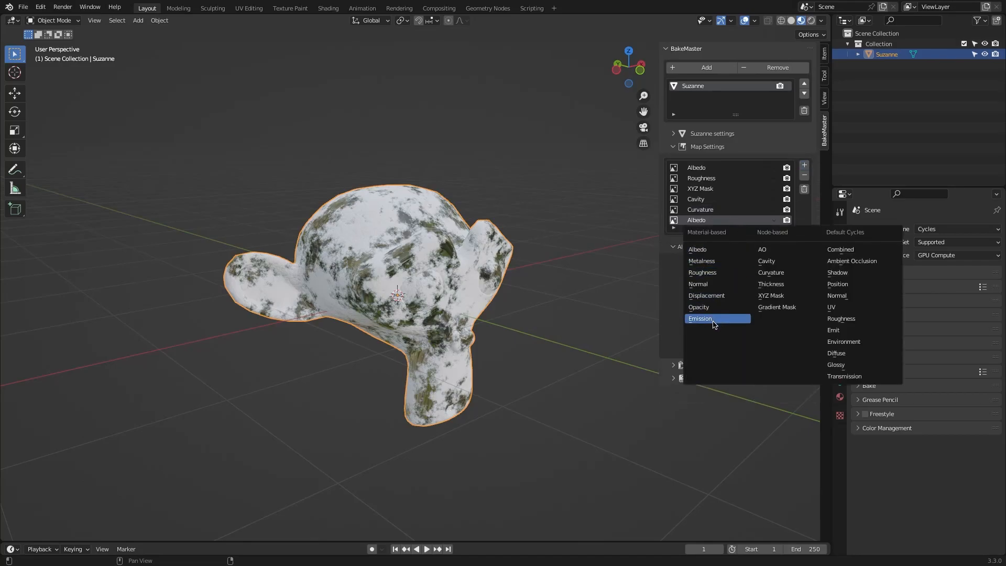
click(700, 319)
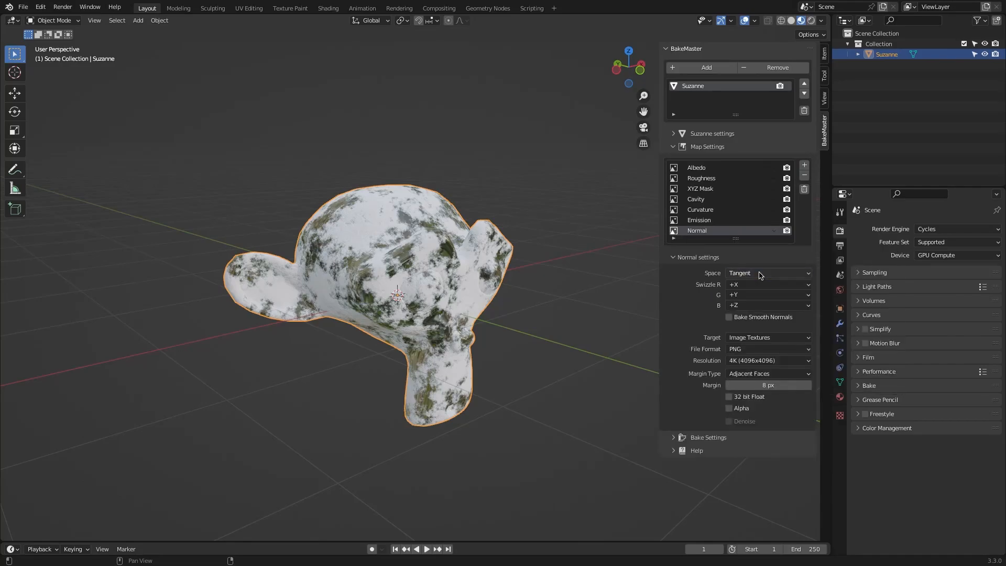
click(728, 316)
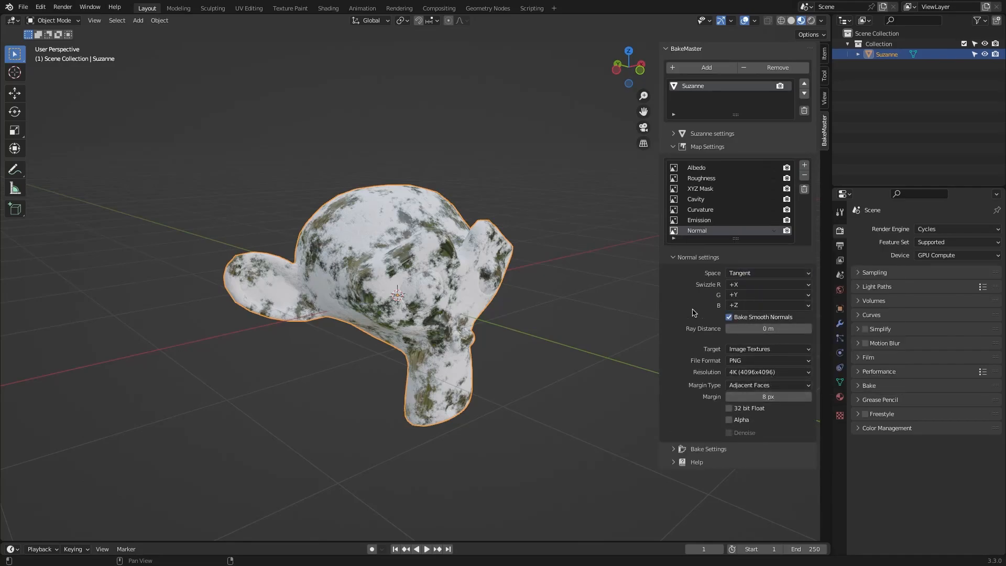
click(673, 147)
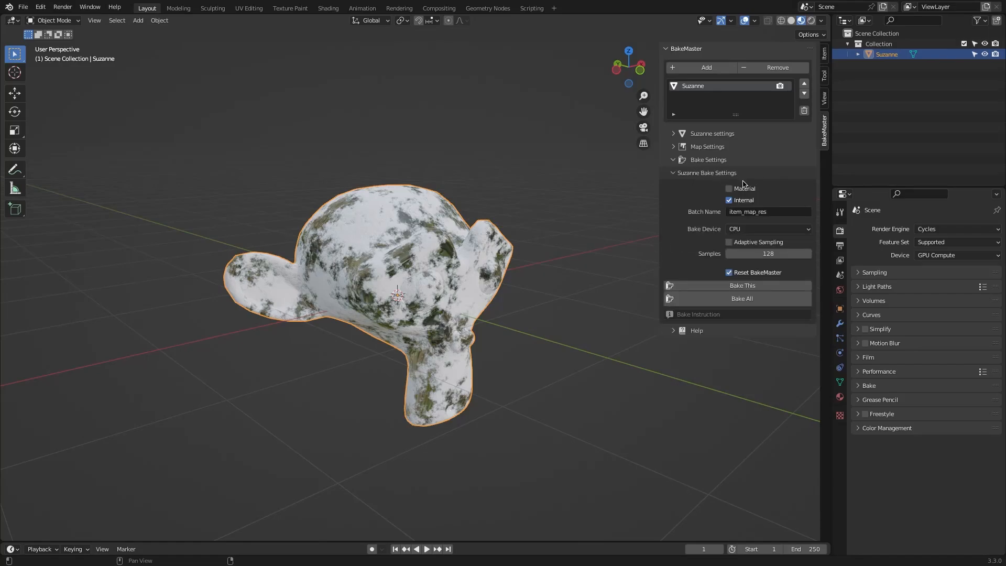
Enable Material, disable Internal, and turn on a subfolder named 'Textures'
click(729, 189)
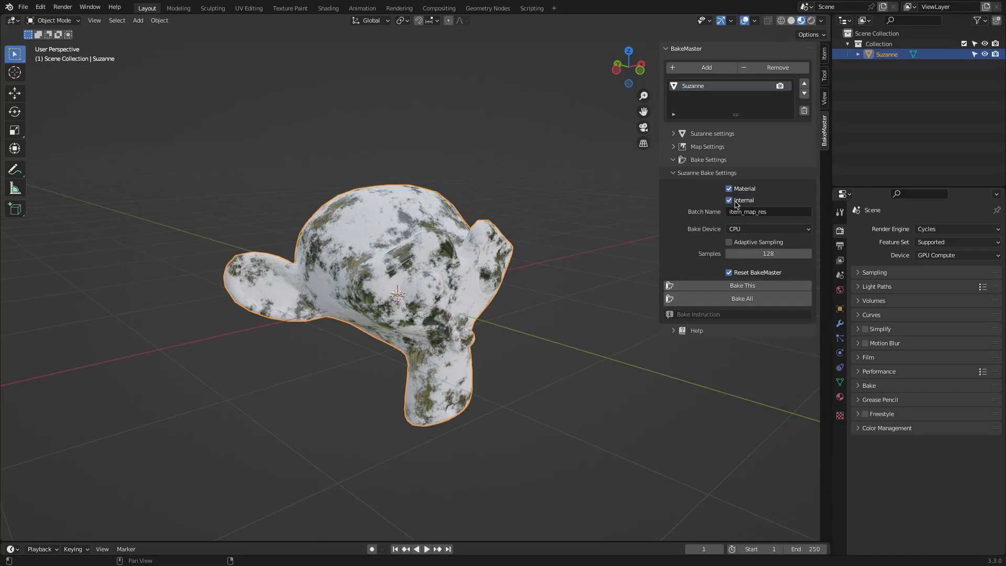
click(728, 200)
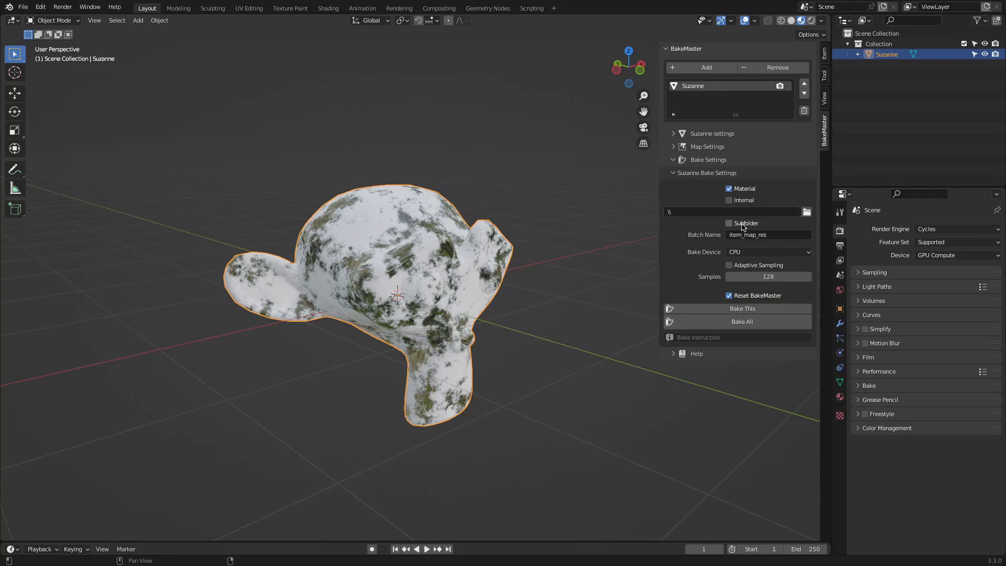
click(729, 223)
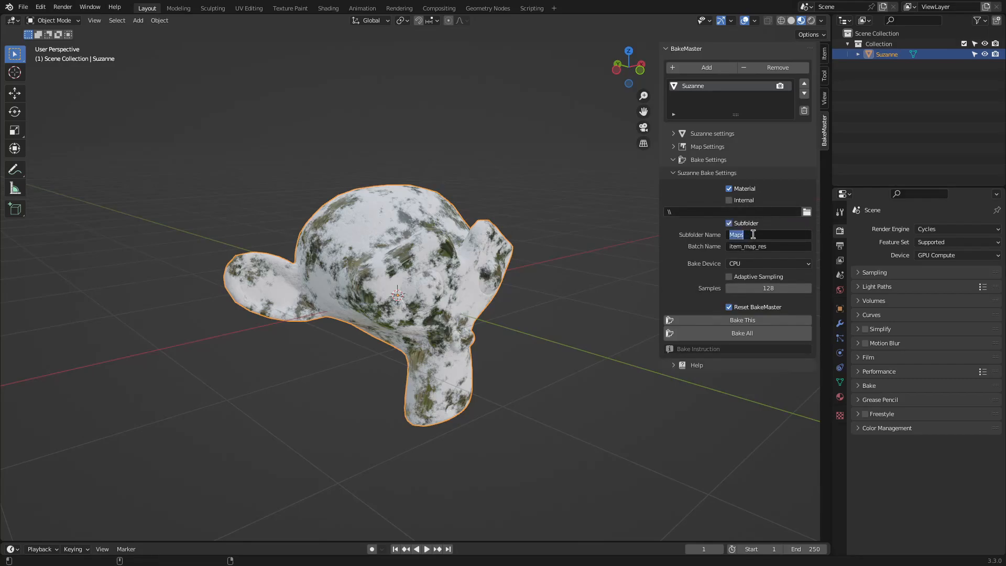
text(Textures)
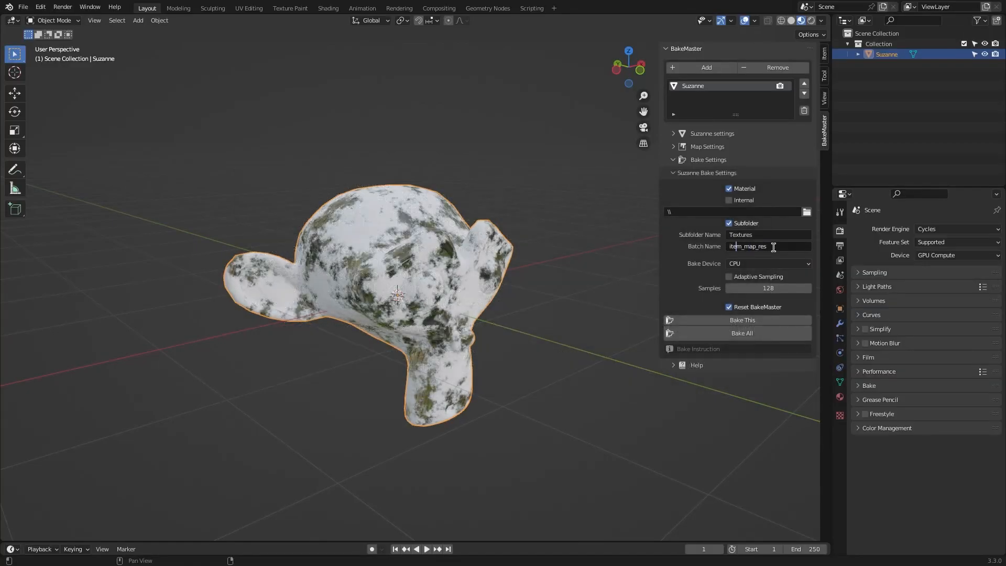
Switch the Bake Device from CPU to GPU Compute
click(768, 263)
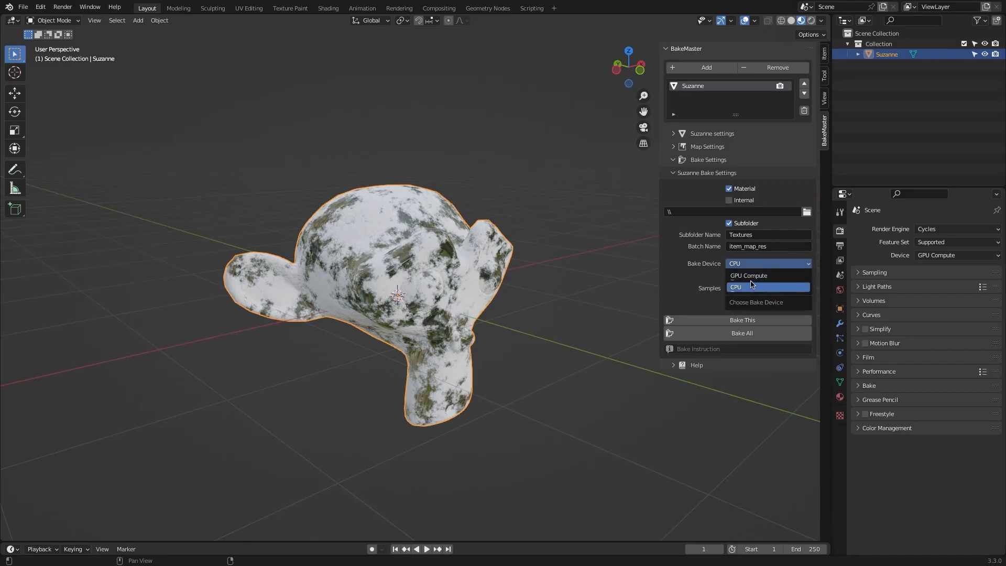
click(748, 275)
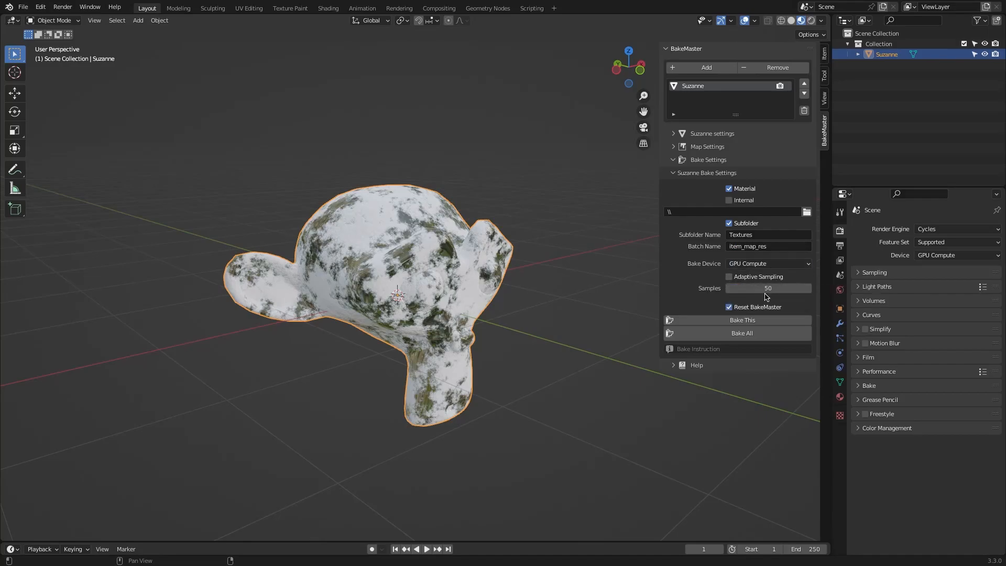
mouse_move(768, 288)
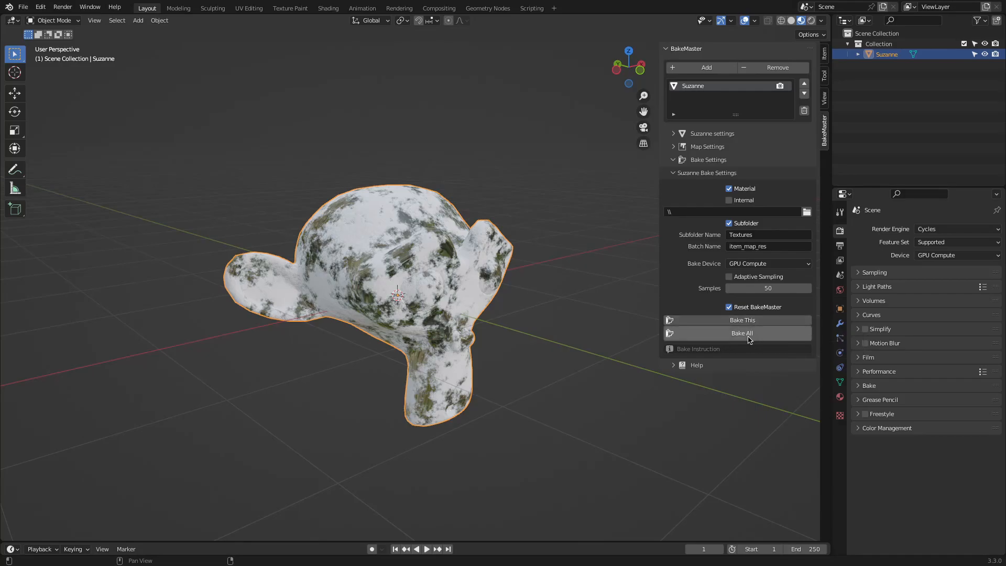
mouse_move(747, 339)
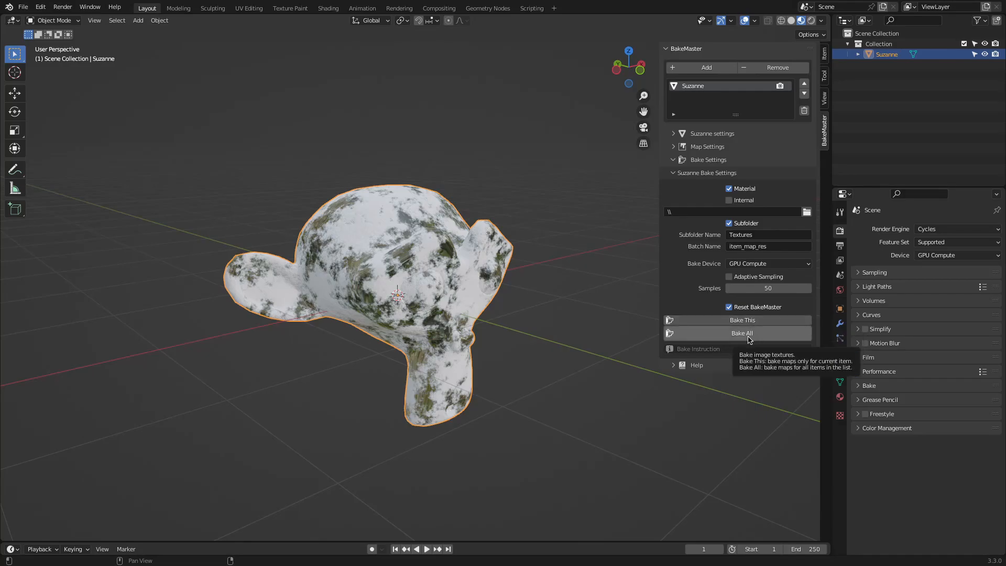
mouse_move(699, 366)
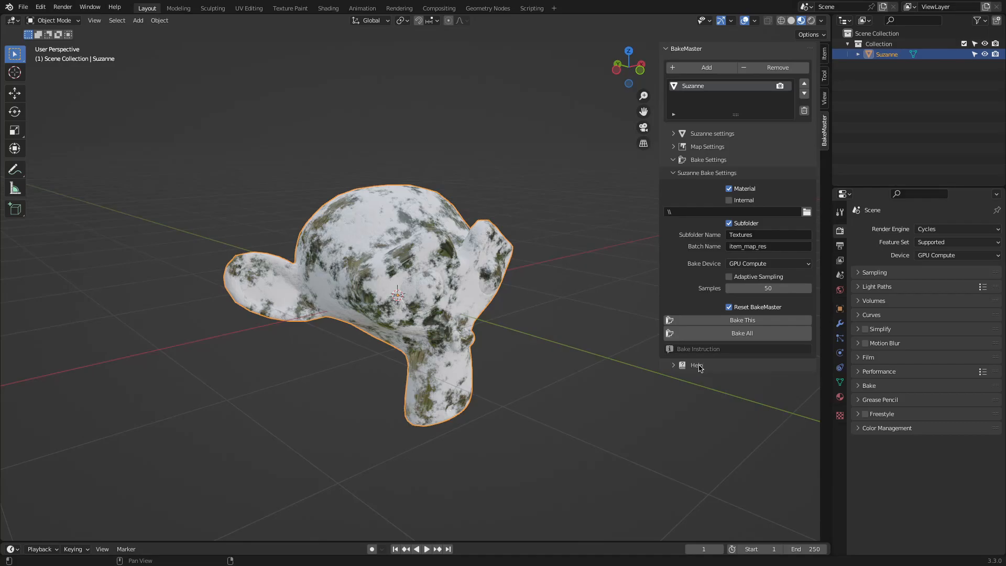